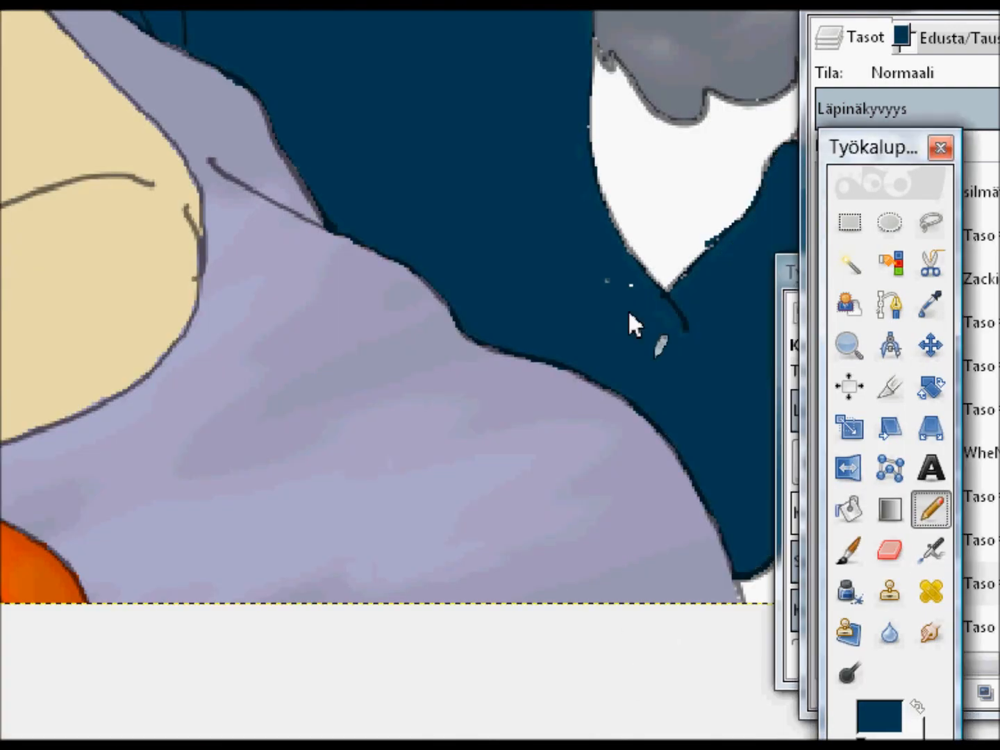
Step: Fill the dark blue area beside the wolf's shoulder and add thick black outlines to both animals
left_click(849, 345)
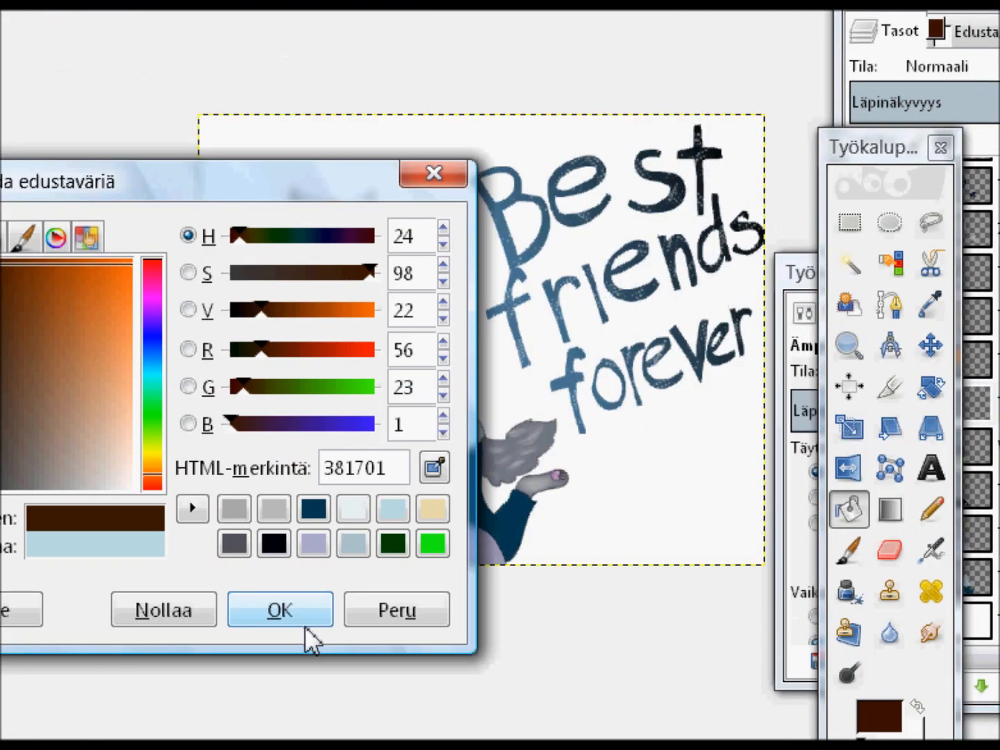
left_click(280, 609)
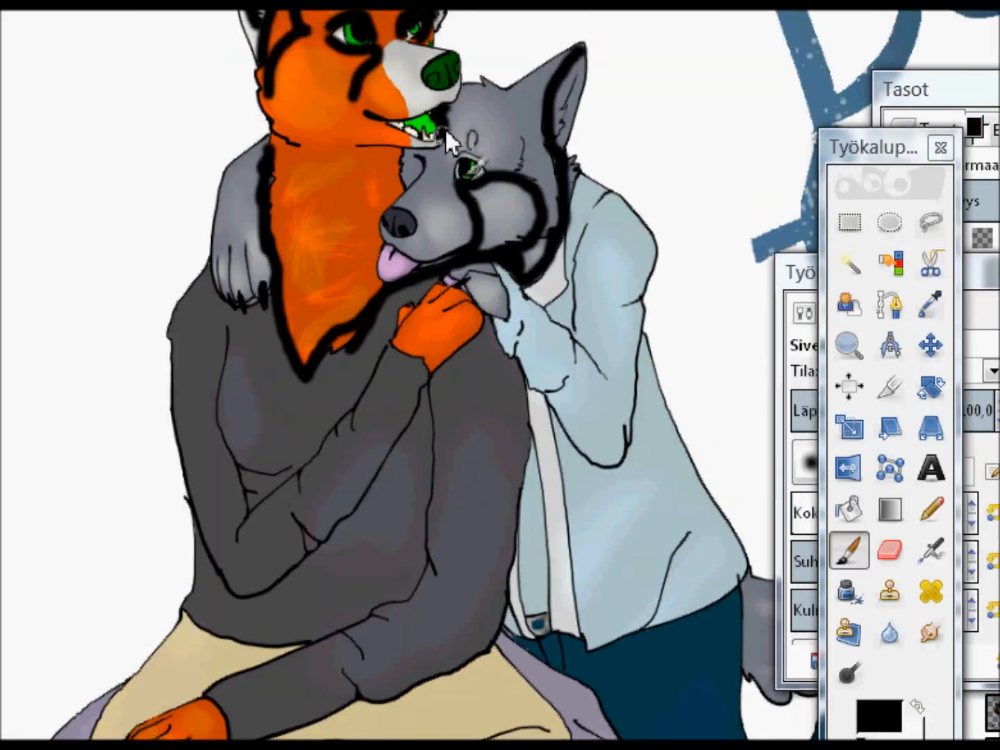
left_click(848, 345)
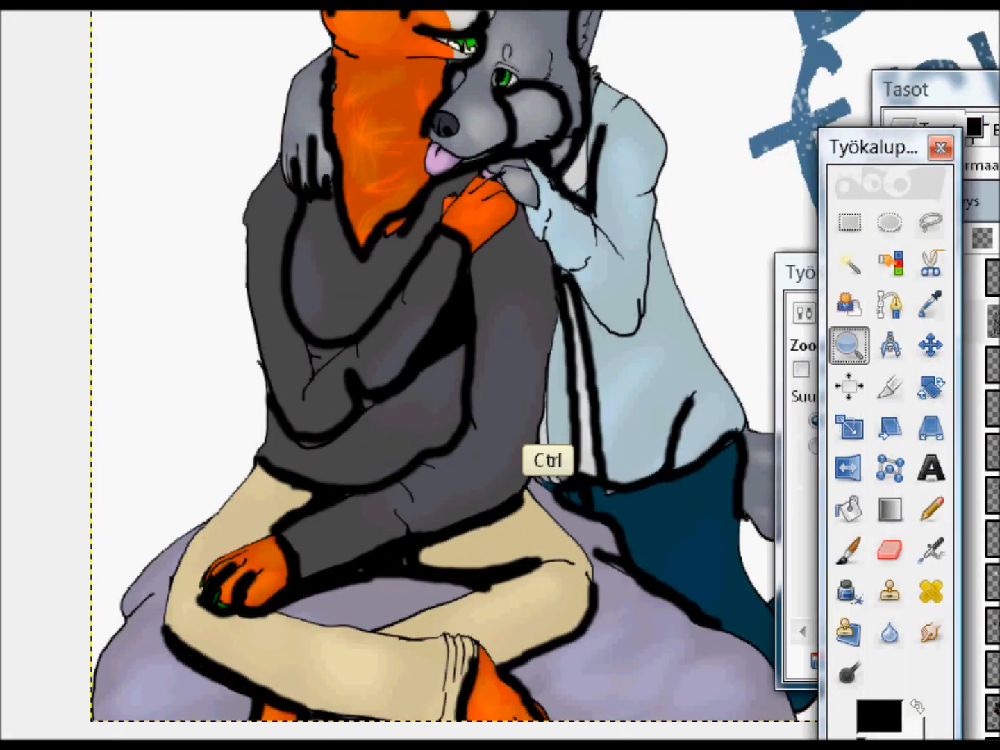